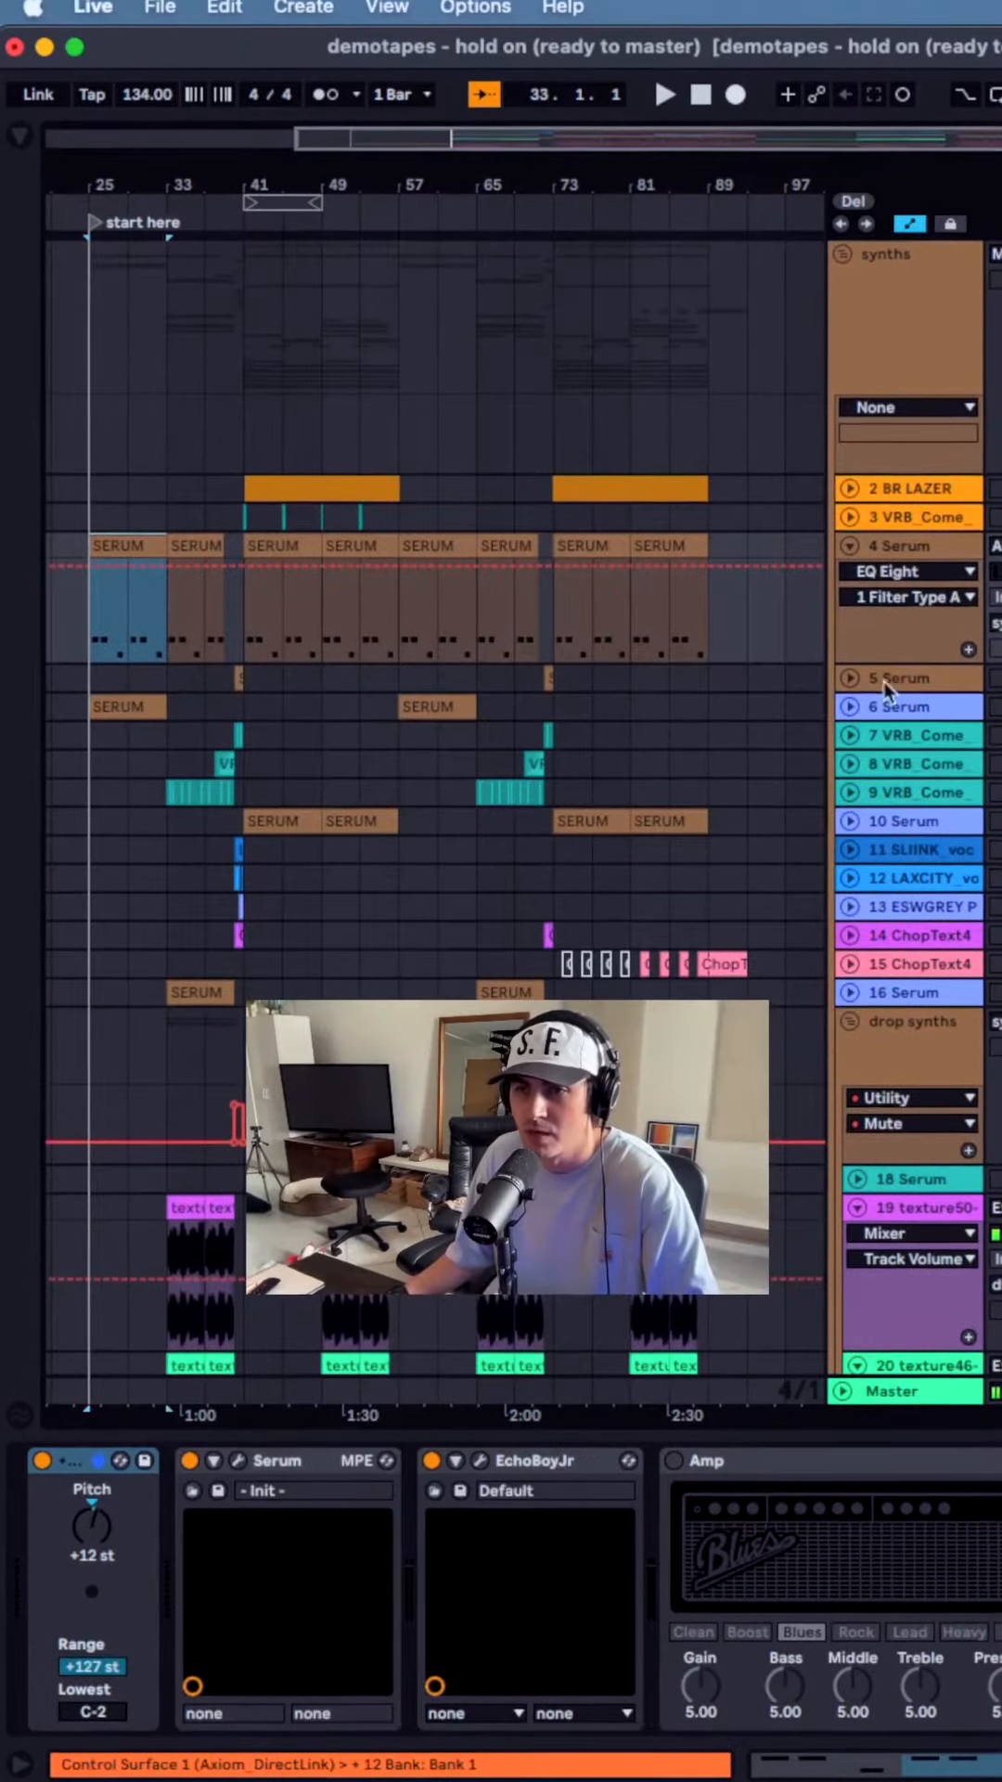
- Zoom in around the 'start here' locator to show the Serum chord clips on tracks 4 and 6
click(664, 89)
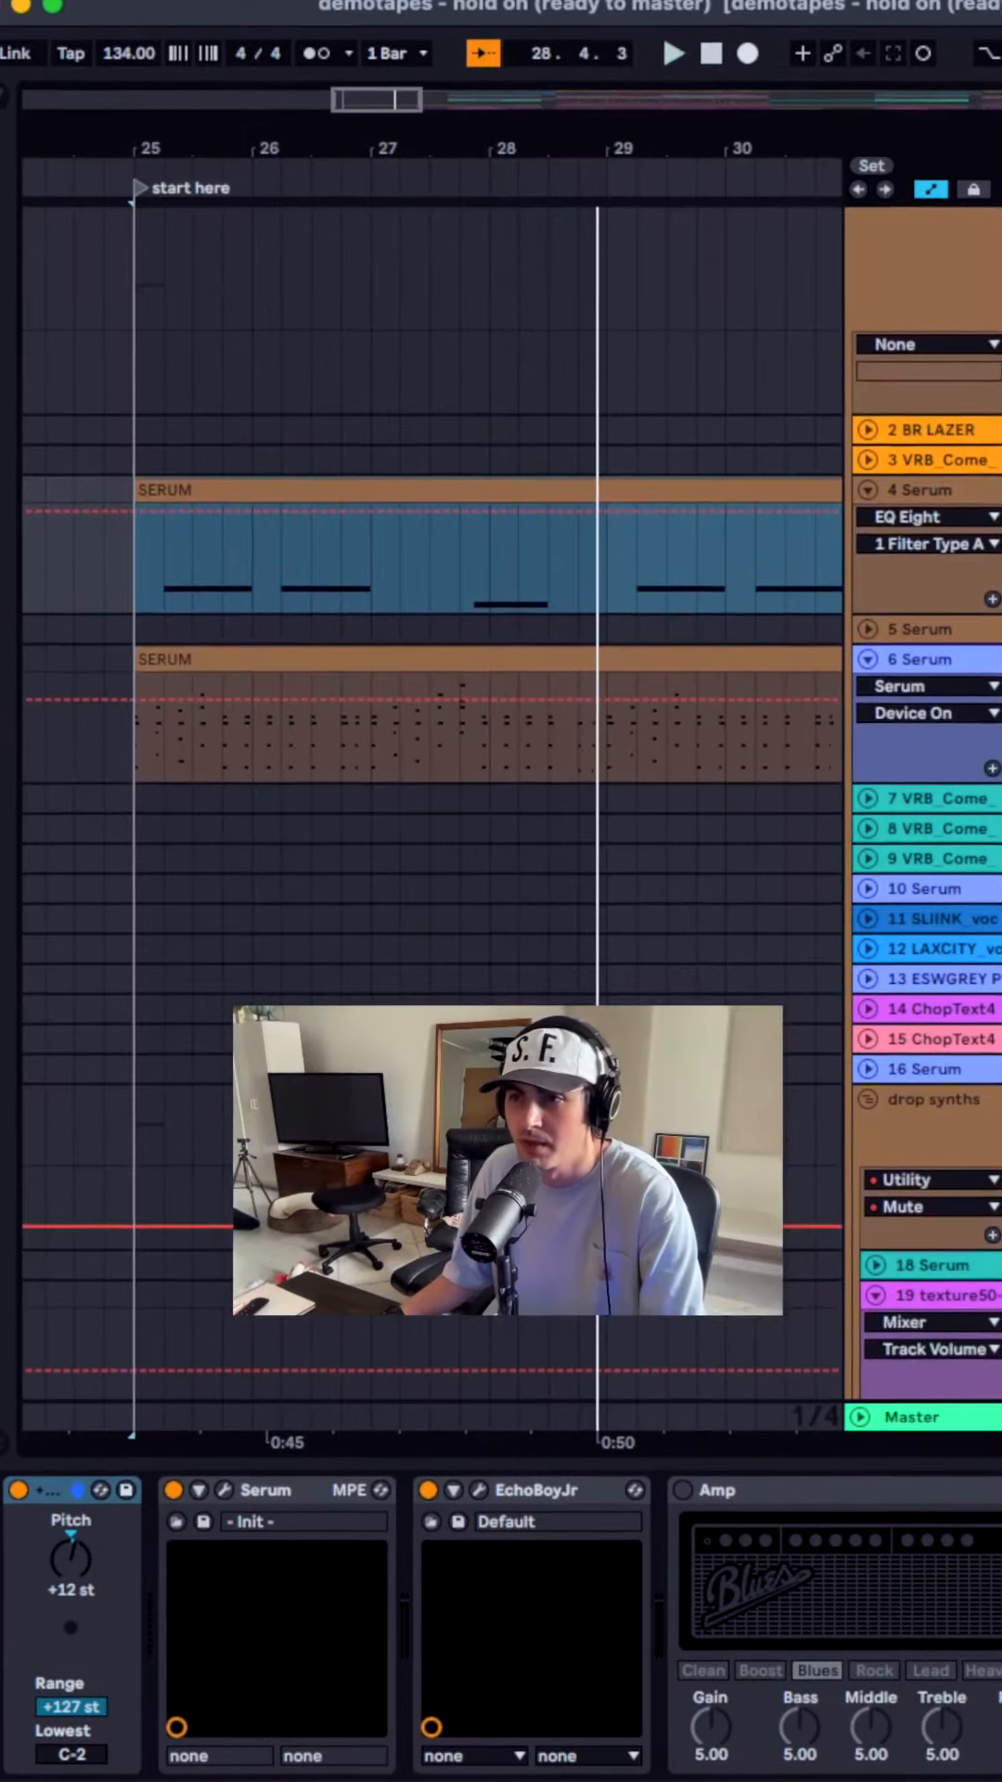
- Zoom out over bars 5–57 and show the device chain with Bass Kleph's rack and GMaudio Ducker
click(672, 48)
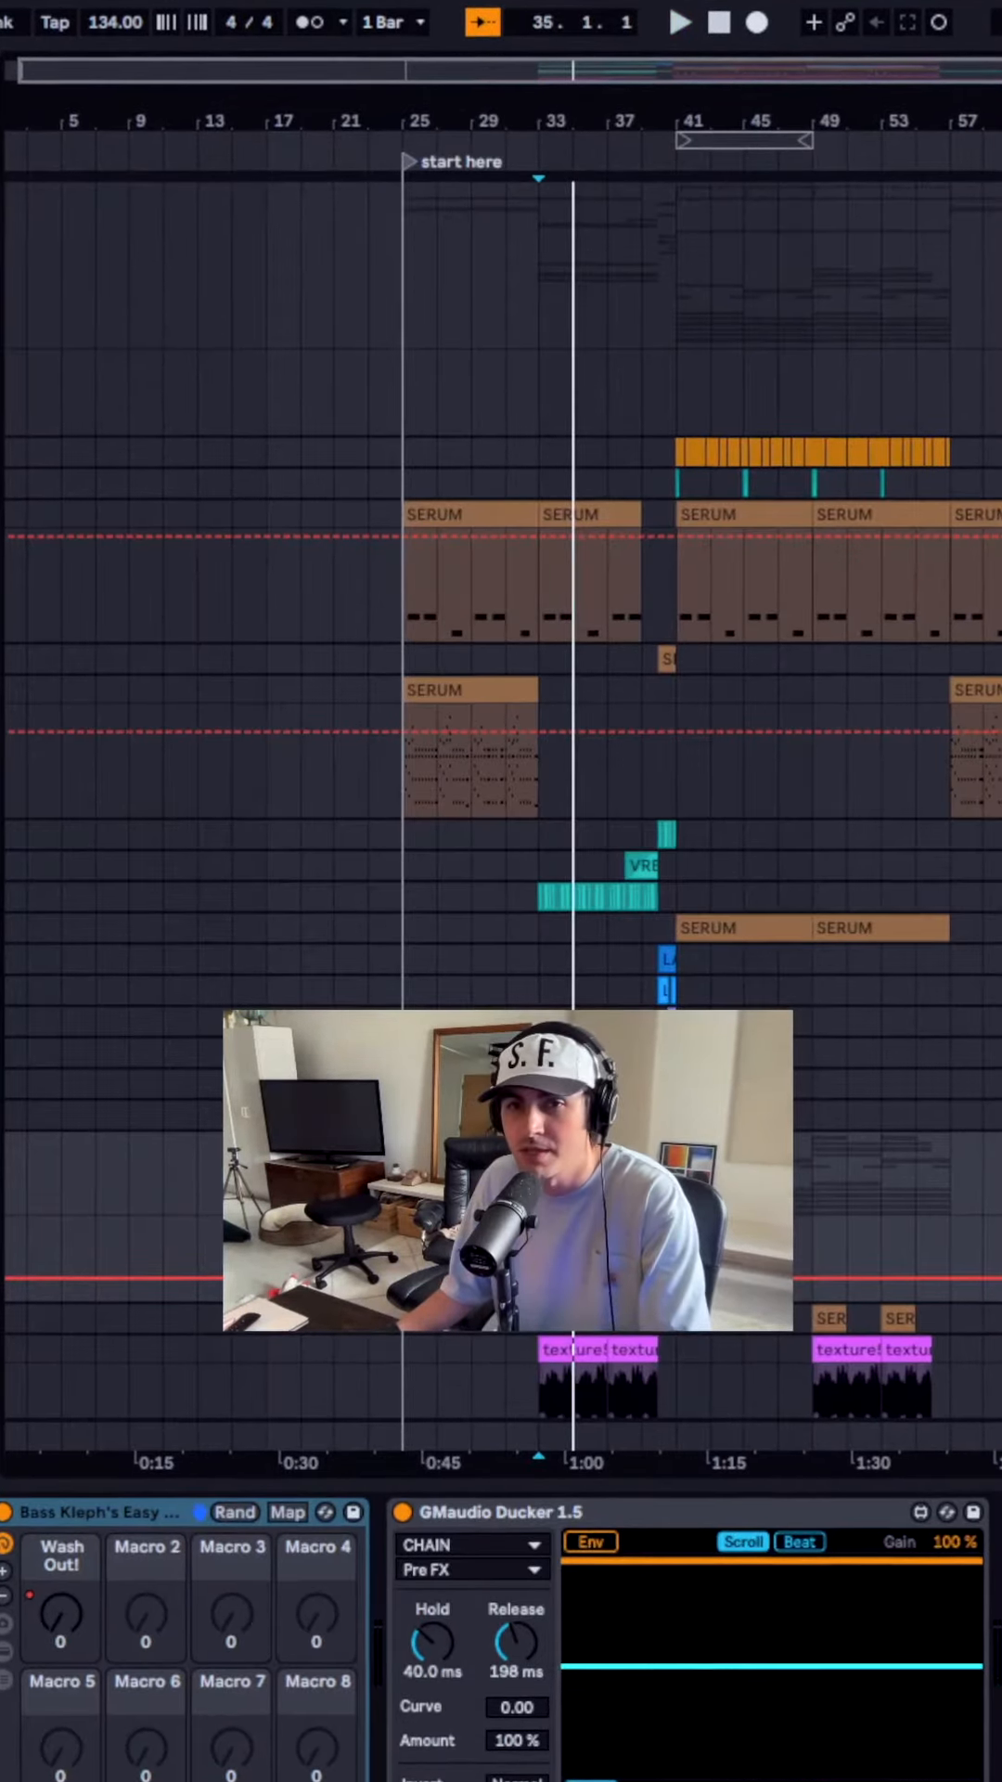
- Play from bar 35 and bring the texture, vocal chop and stacked Serum layer tracks into view
click(677, 18)
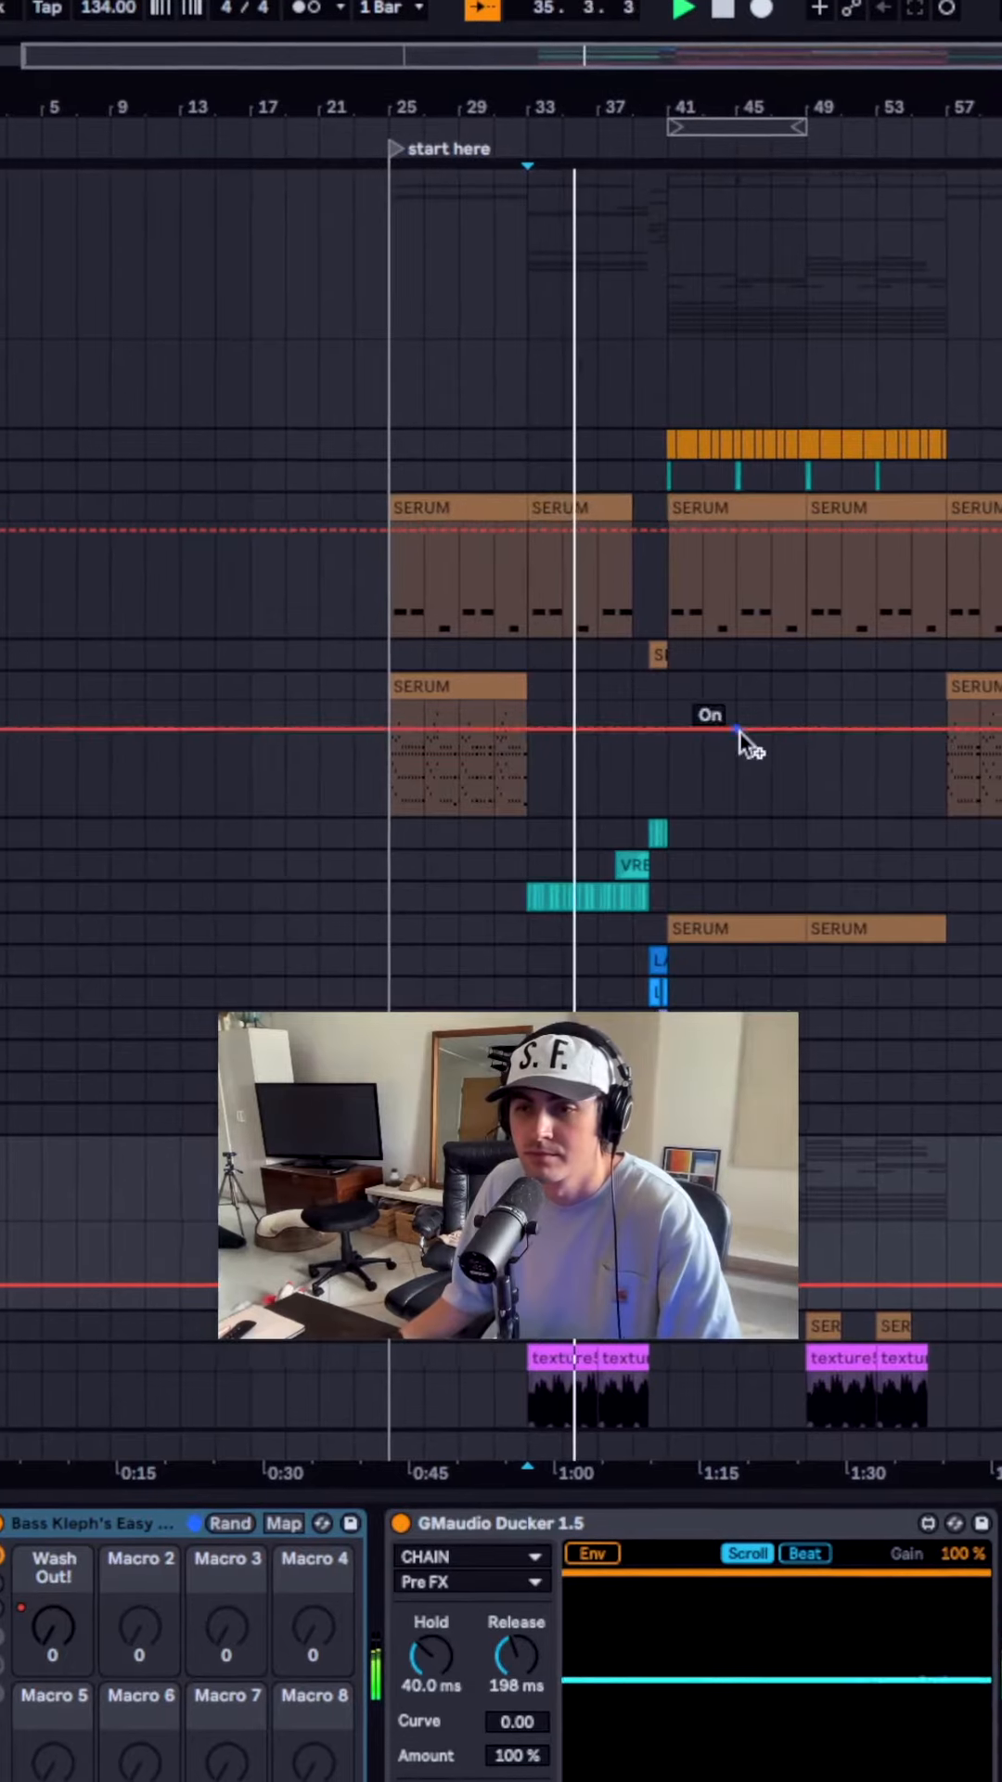
scroll(down, 3)
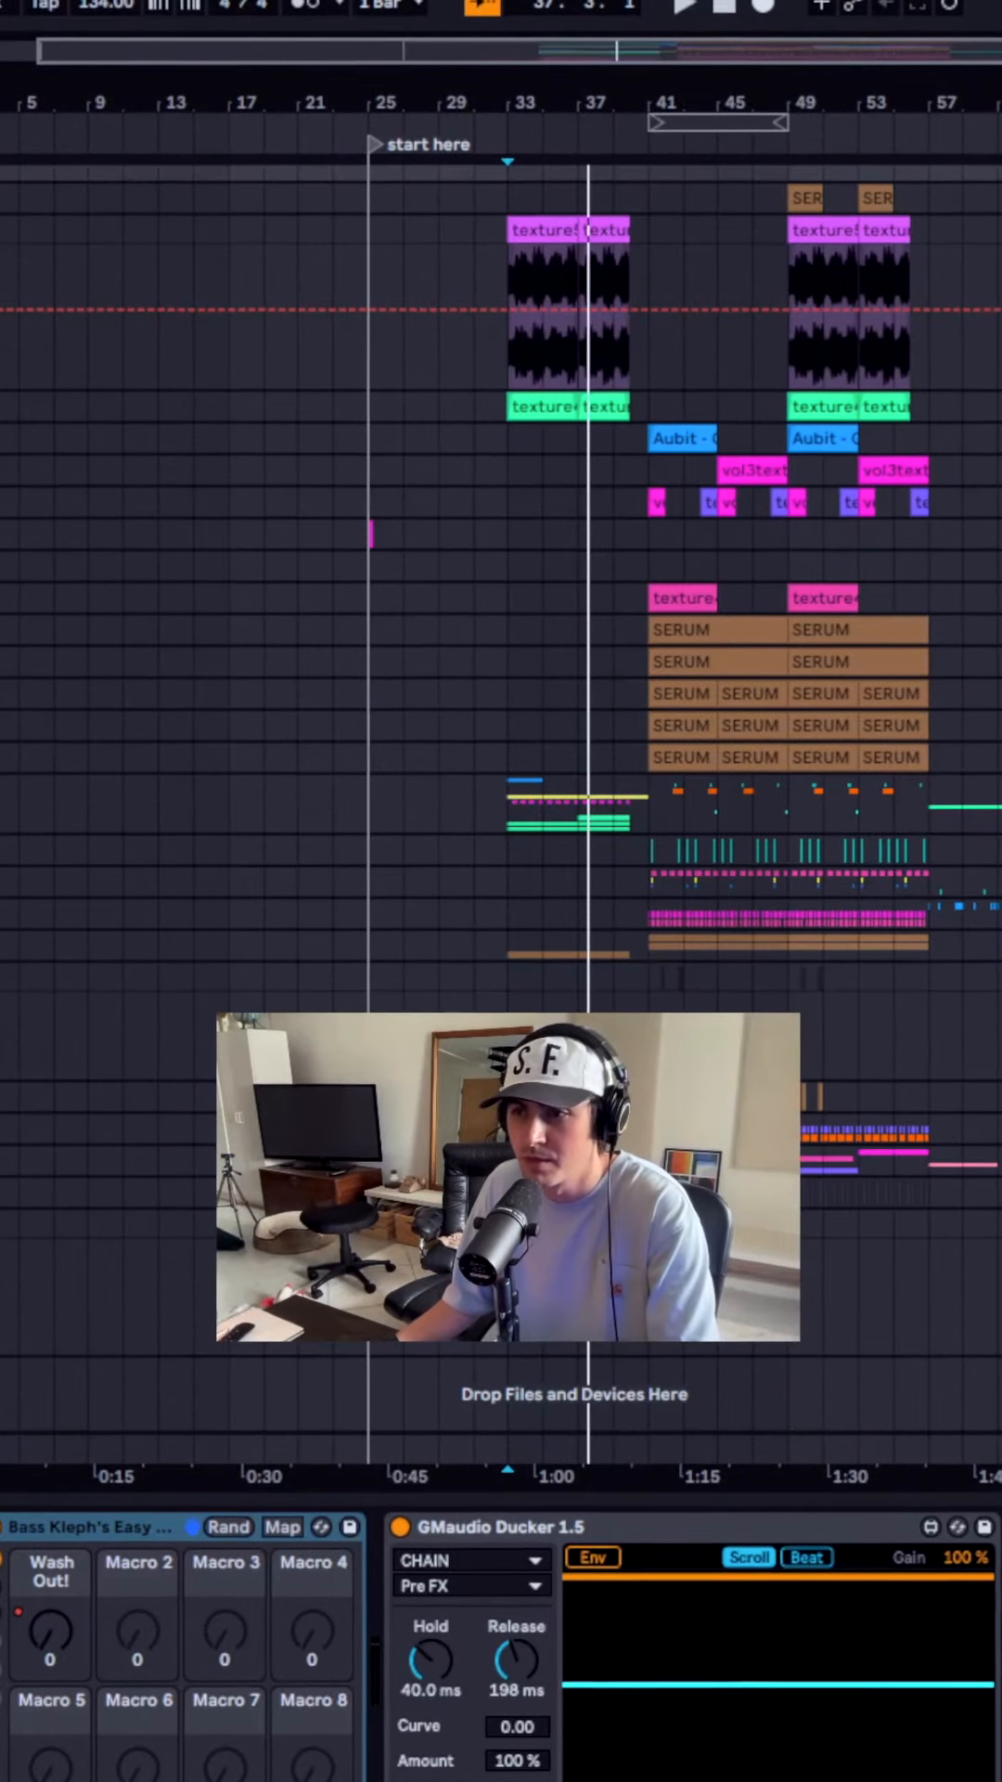